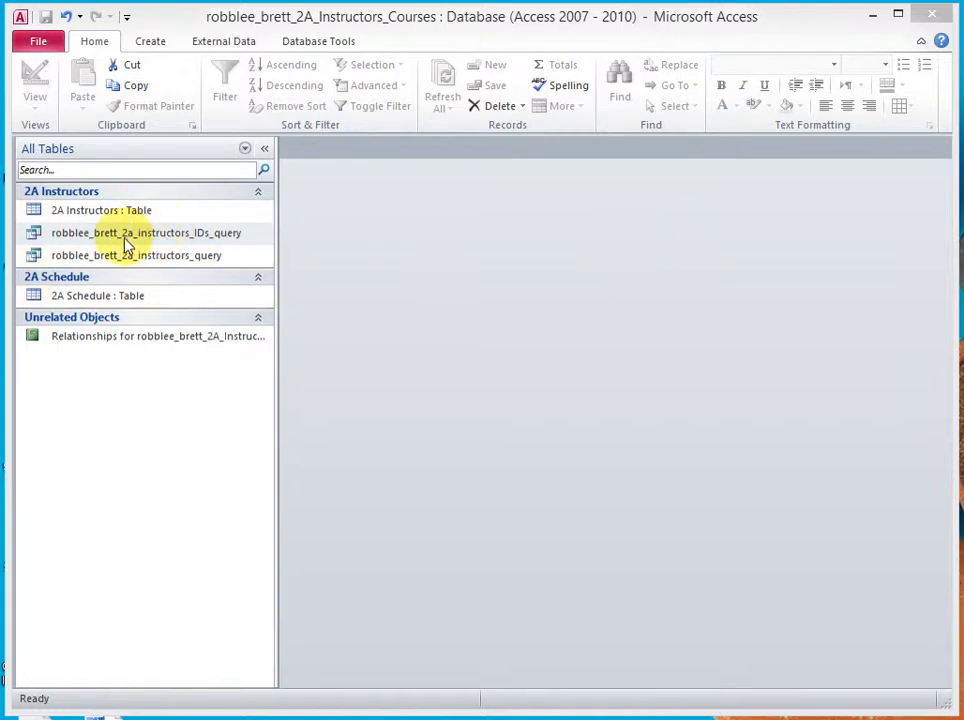
mouse_move(184, 240)
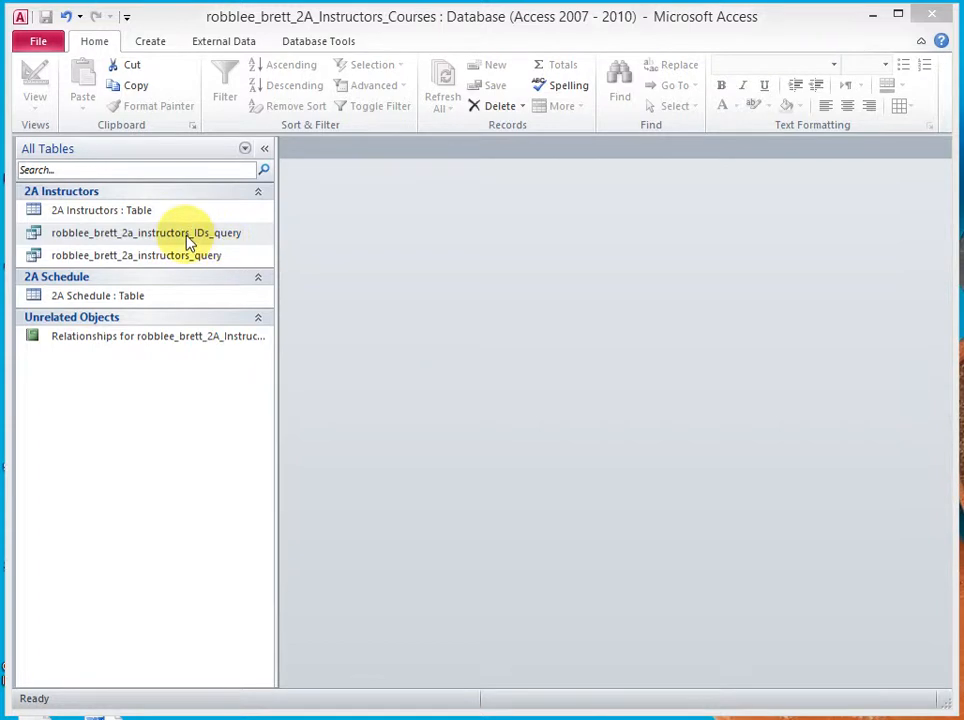
Step: Open the robblee_brett_2a_instructors_IDs_query in Datasheet view
double_click(148, 232)
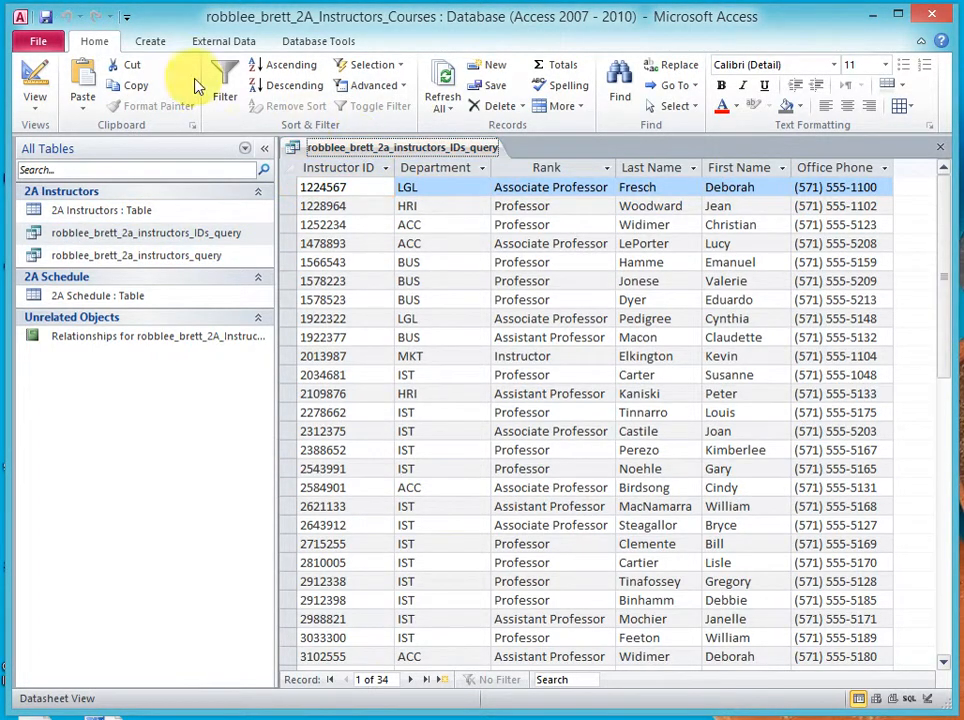
Step: Save the query as a copy named robblee_brett_2a_department_sort_query via Save Object As
left_click(38, 40)
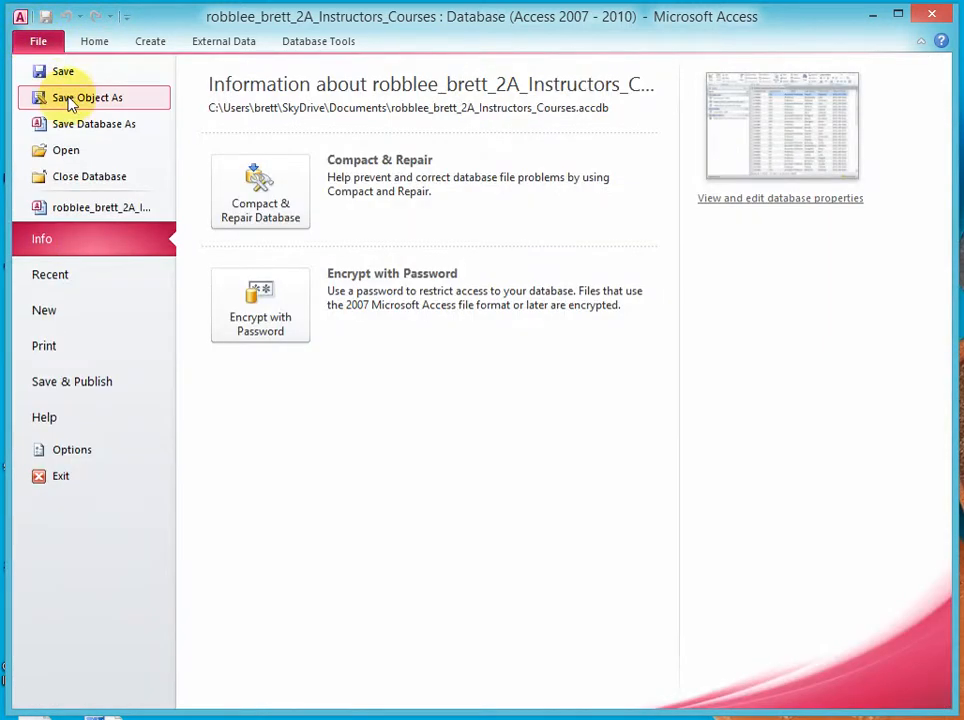
left_click(84, 96)
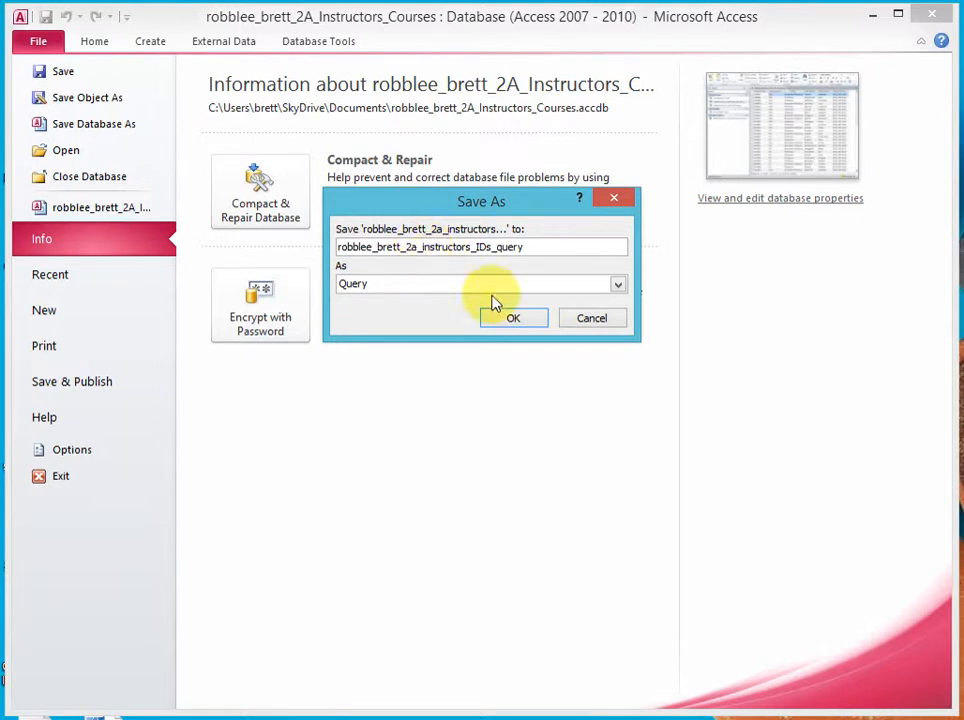
double_click(436, 248)
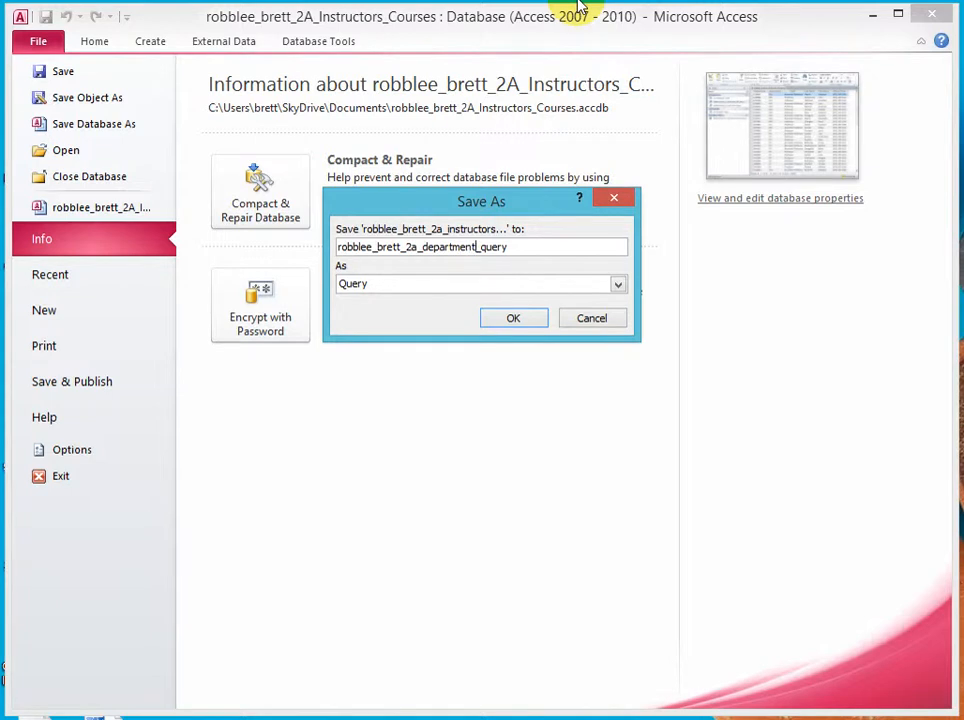
type("sort_")
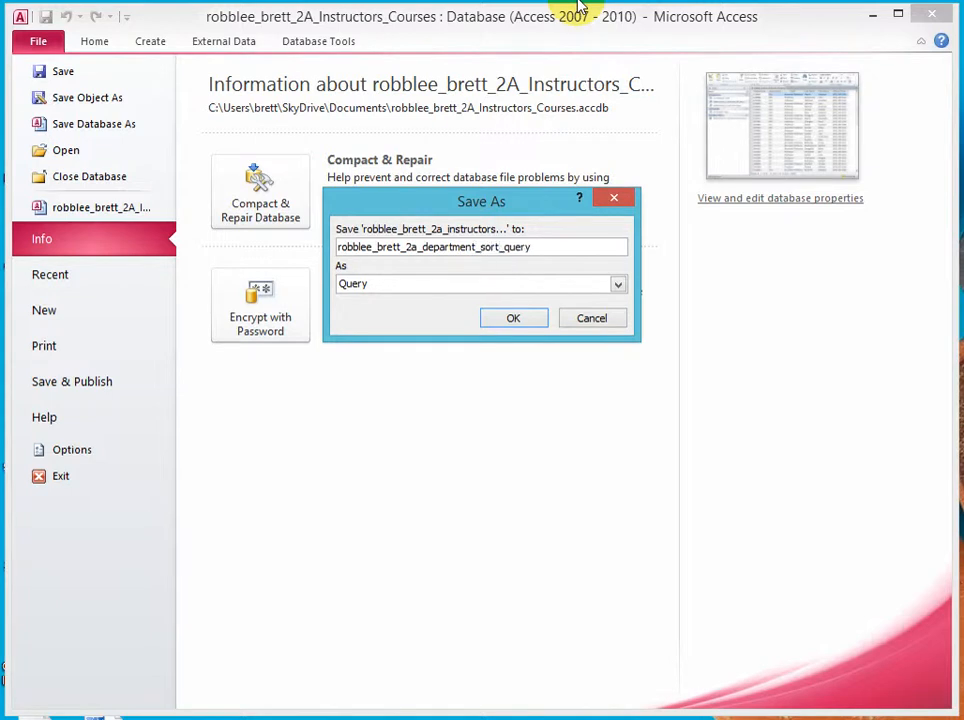
left_click(512, 318)
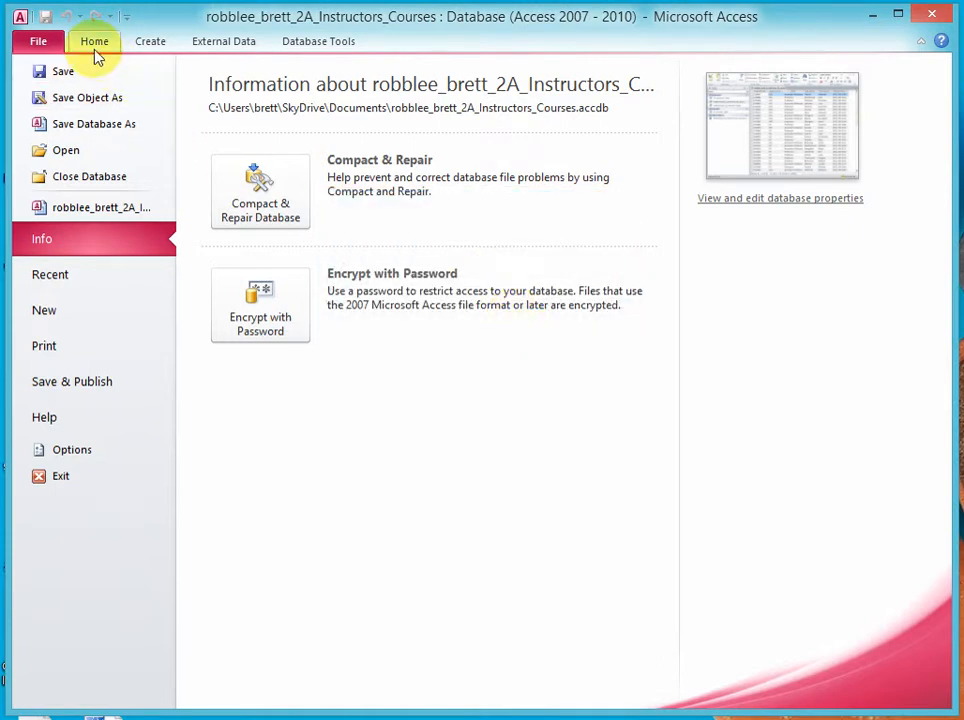
Step: Switch the department sort query into Design View
left_click(94, 40)
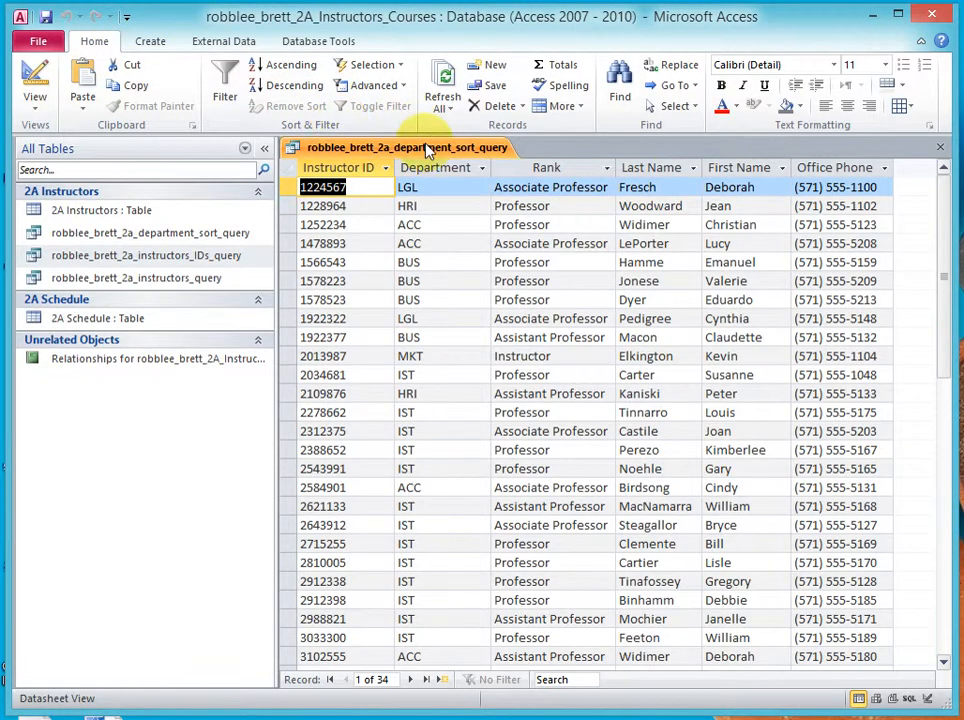
right_click(404, 148)
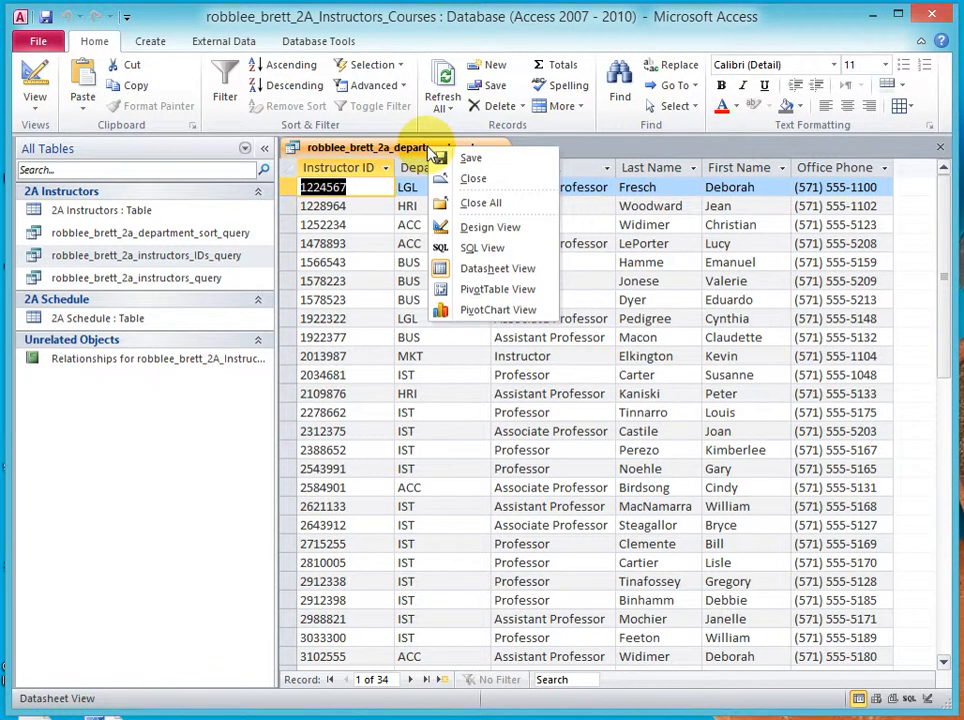
mouse_move(480, 244)
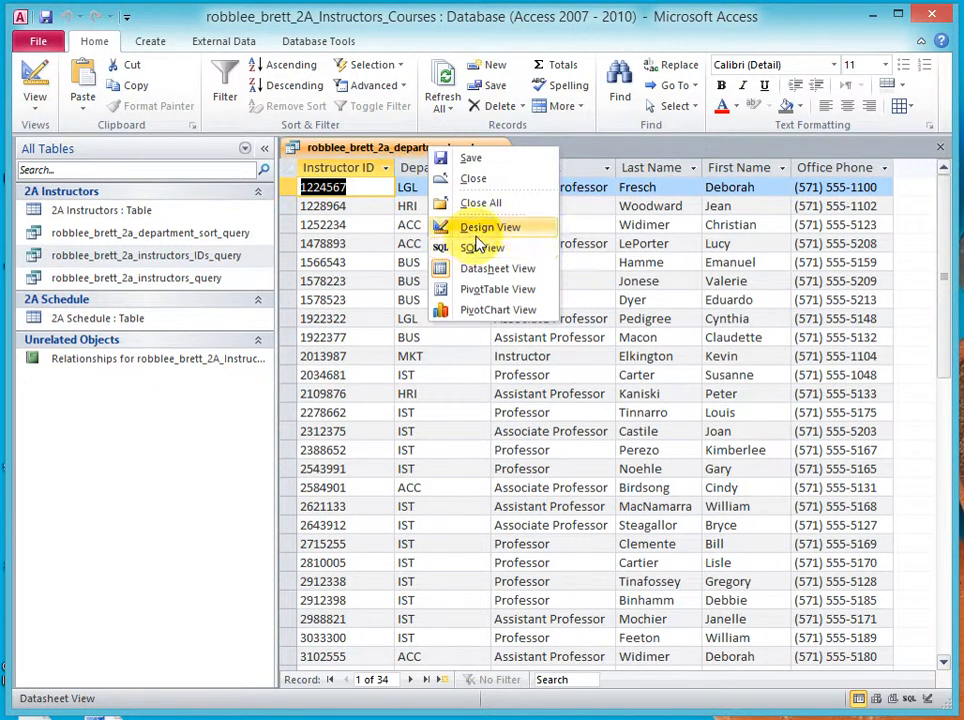
left_click(490, 228)
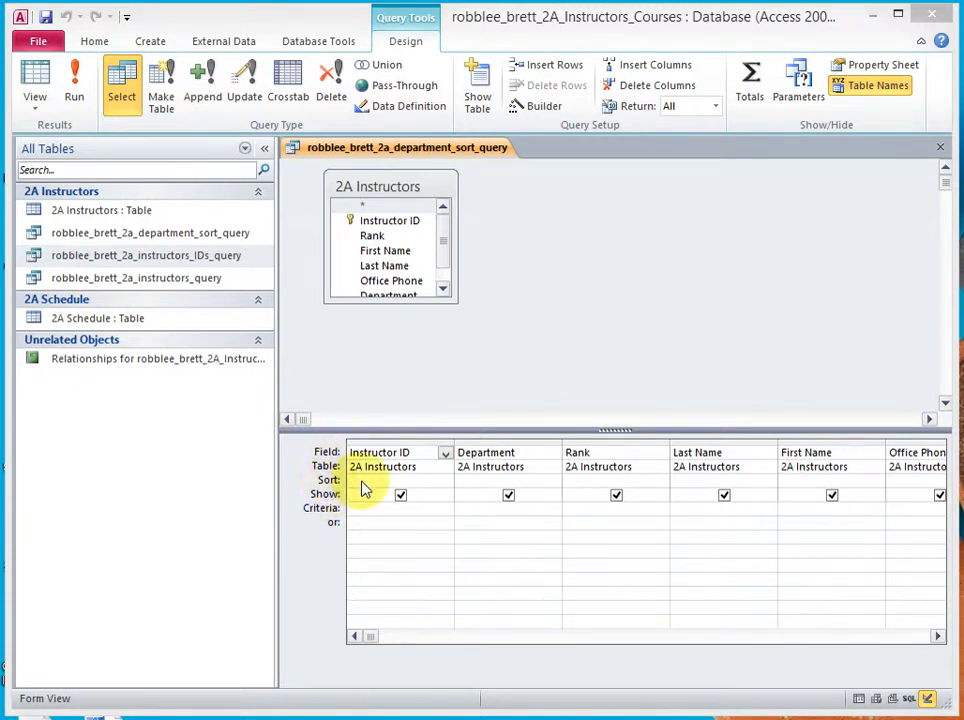
mouse_move(578, 488)
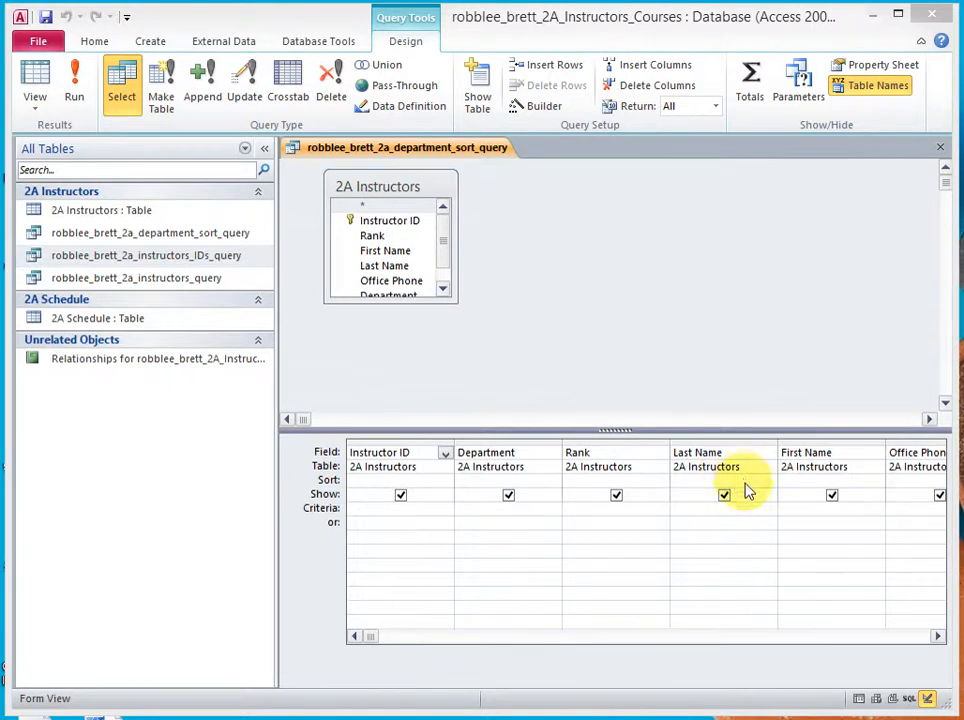
Step: Set the Last Name field's Sort row to Ascending
left_click(720, 480)
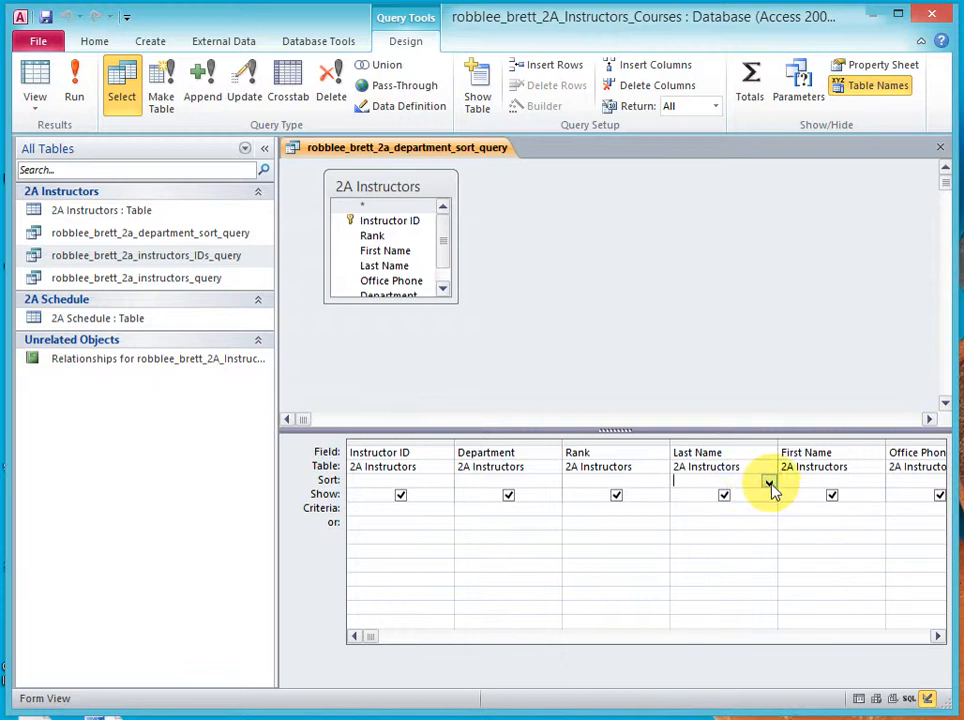
left_click(768, 480)
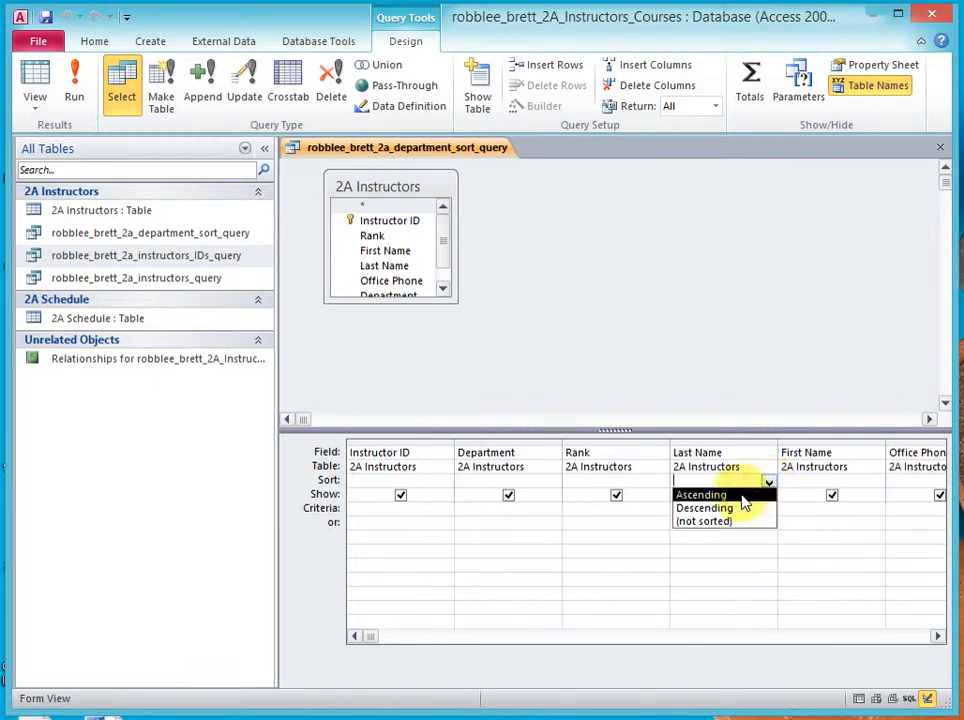
left_click(700, 496)
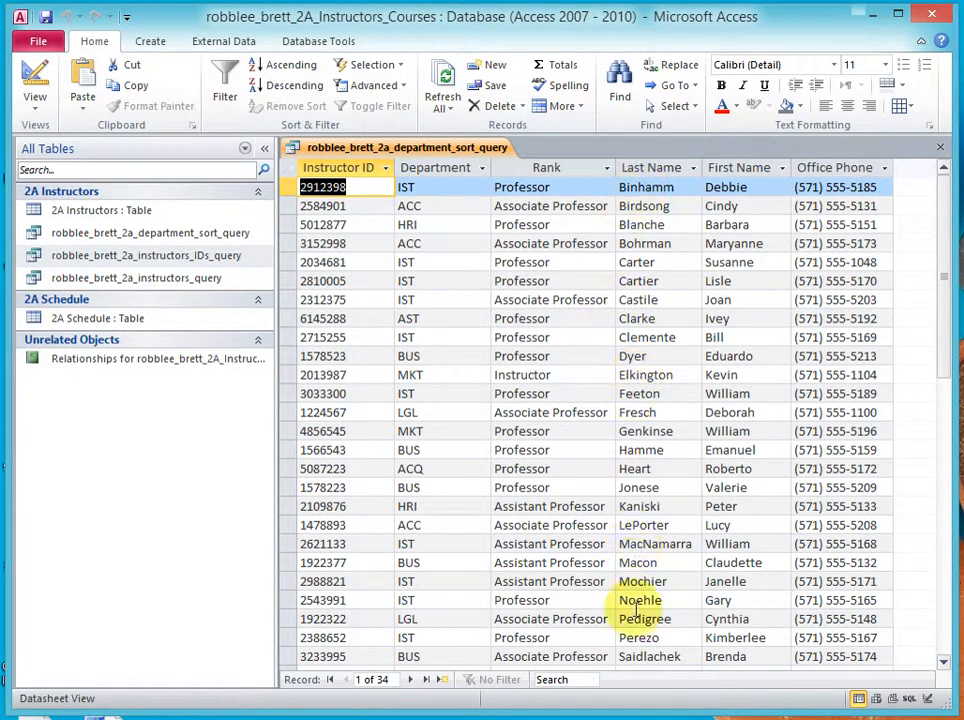
mouse_move(440, 140)
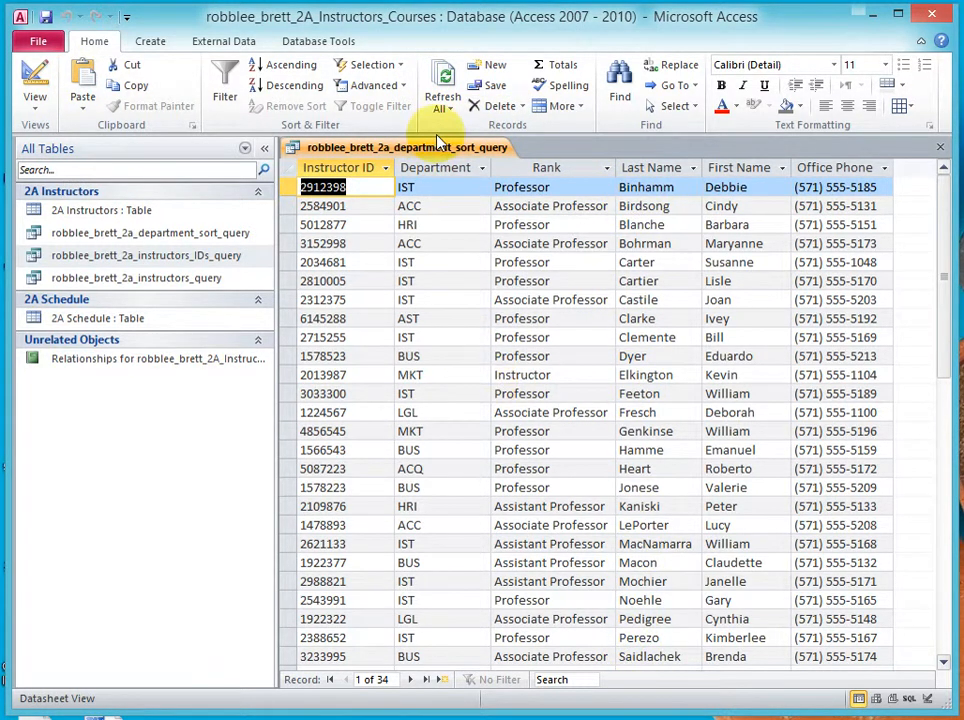
Step: In Design View, set the First Name field's Sort row to Ascending
right_click(404, 148)
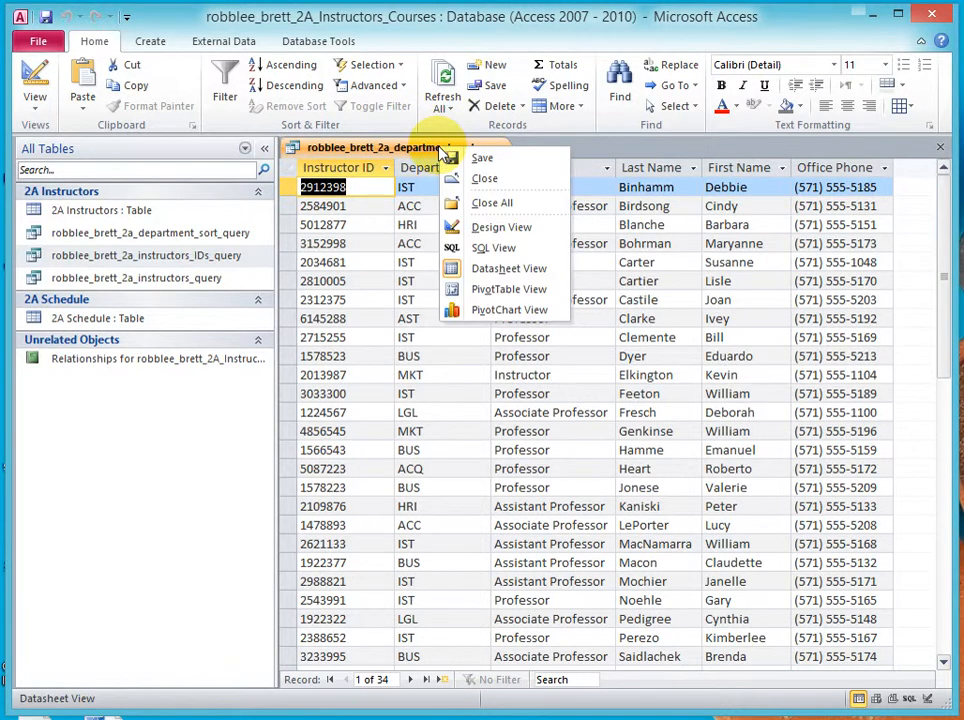
left_click(502, 228)
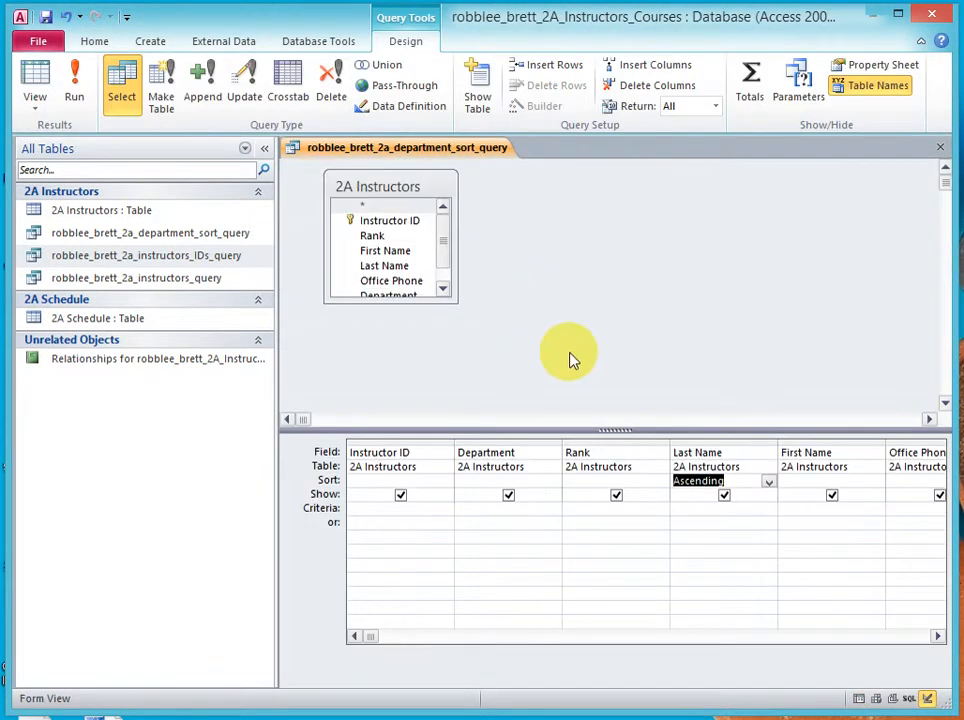
left_click(820, 480)
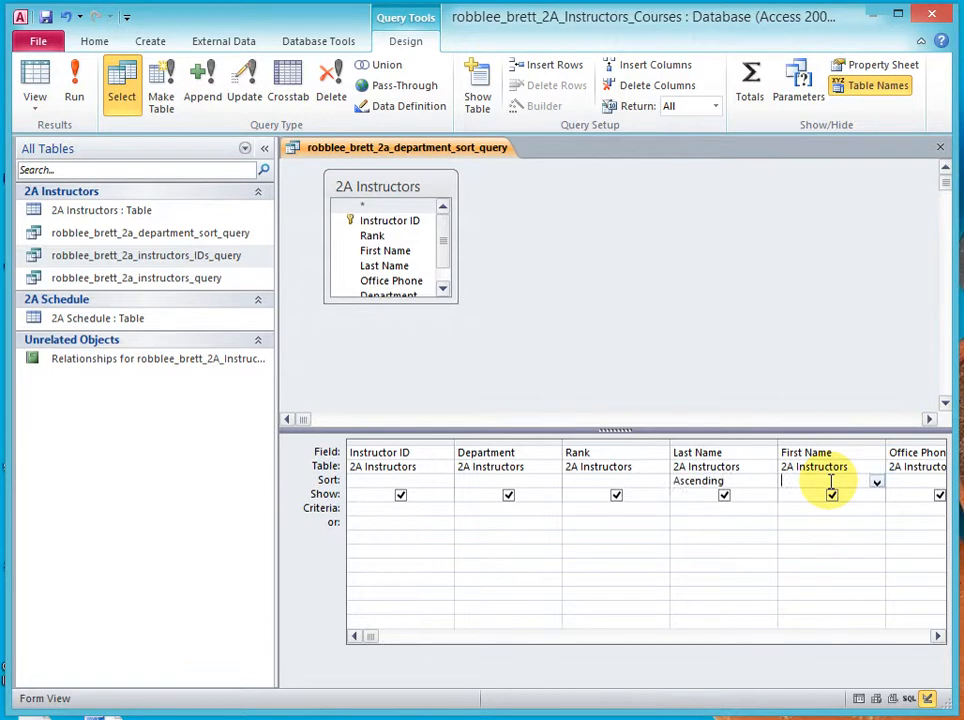
left_click(876, 480)
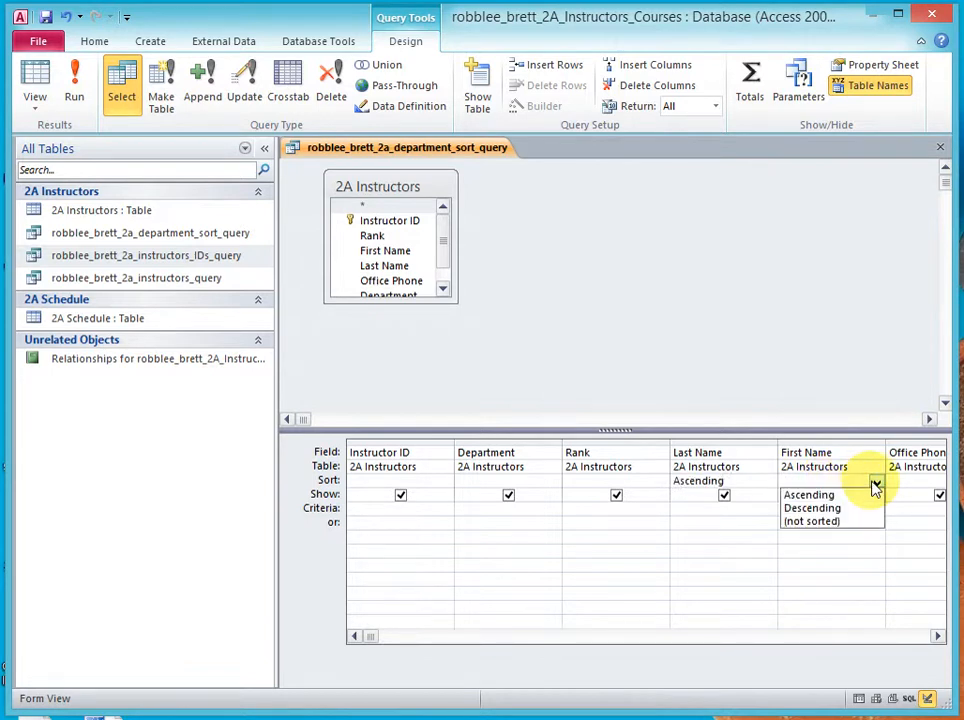
left_click(808, 494)
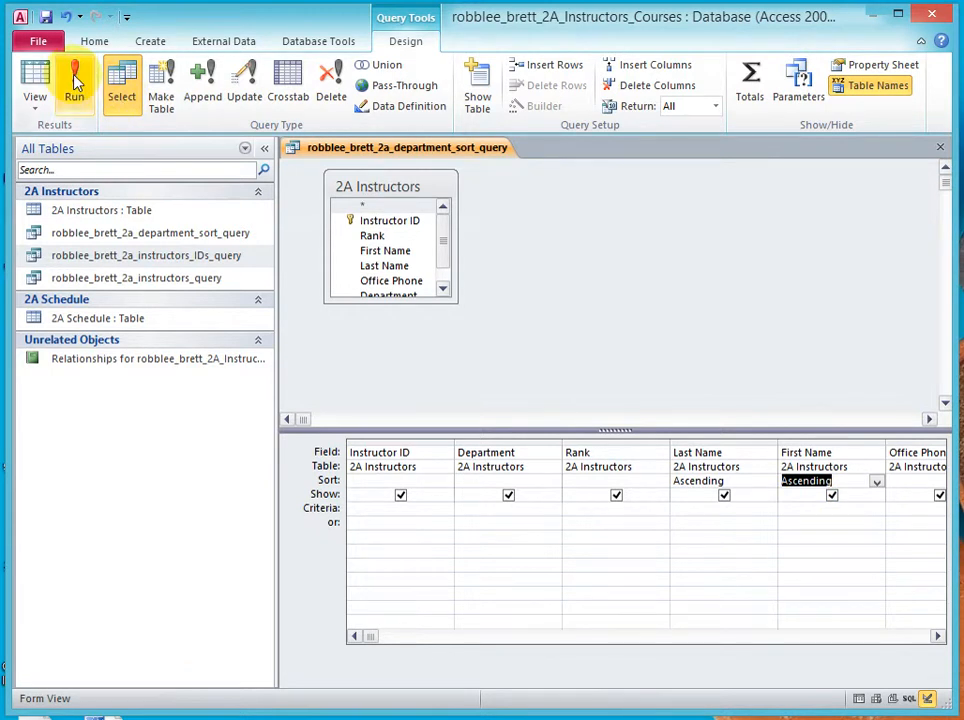
Step: Run the query to list the 34 records sorted by last name, then first name
left_click(74, 82)
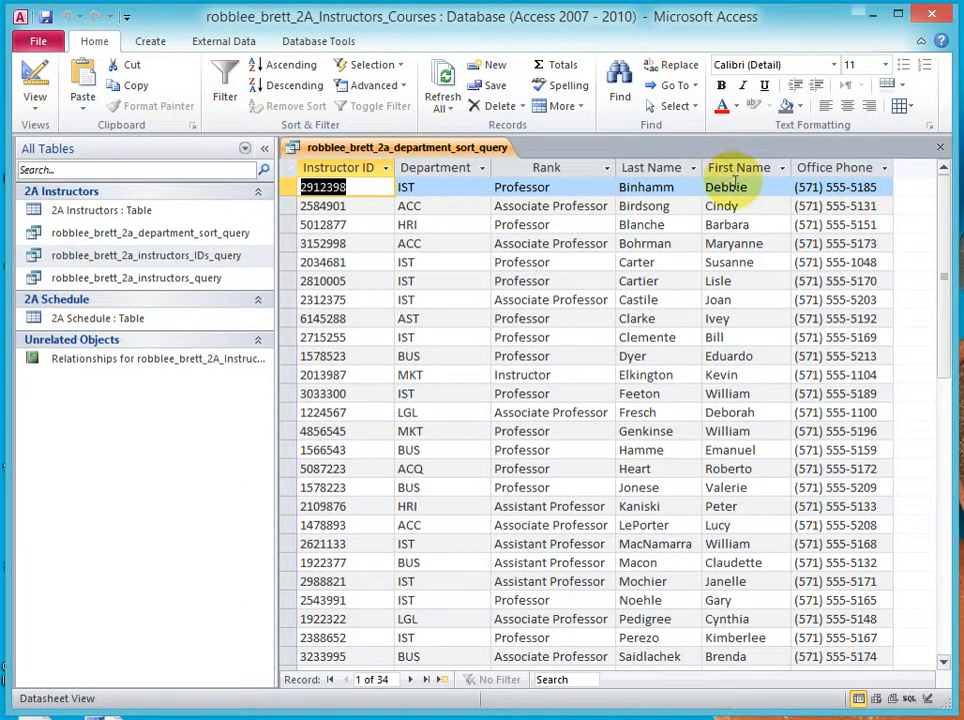
mouse_move(728, 224)
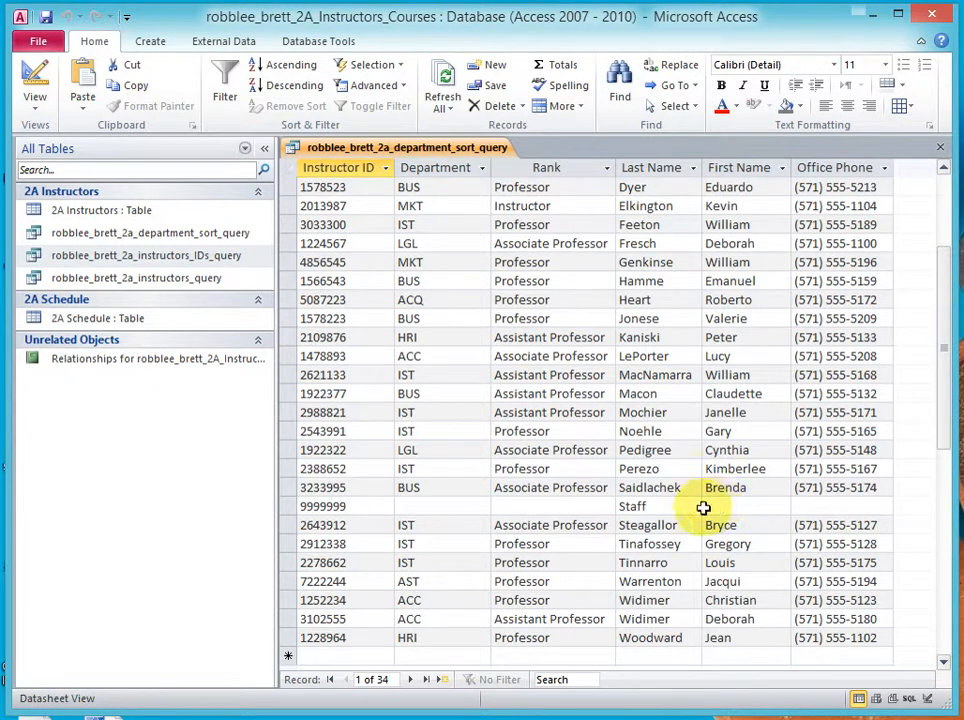
mouse_move(672, 510)
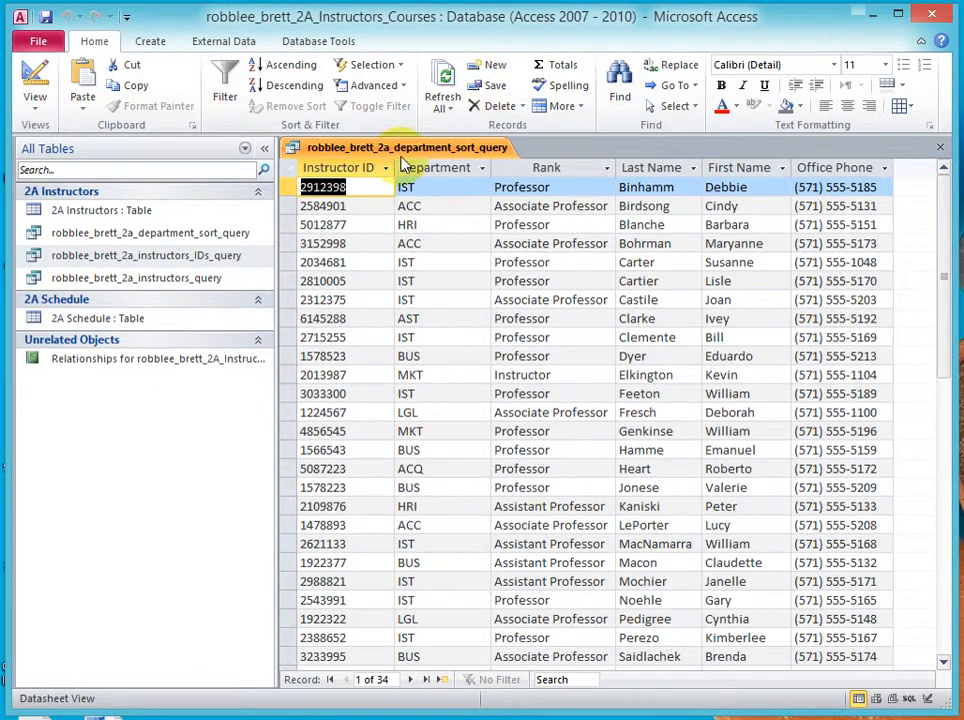
Step: In Design View, set the Department field's Sort row to Descending
right_click(408, 148)
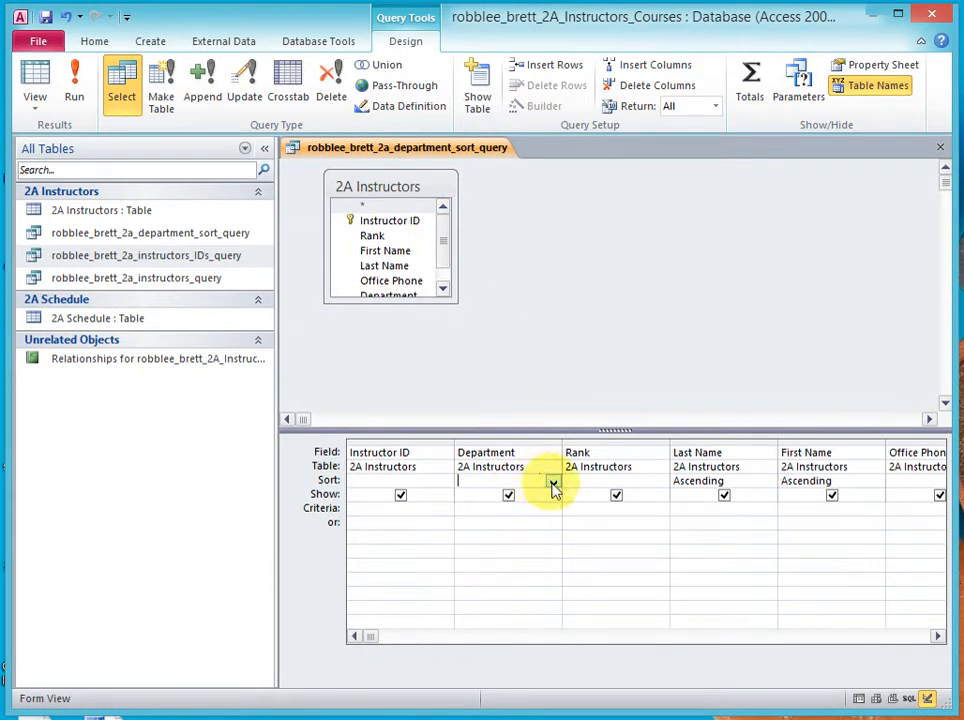
left_click(552, 480)
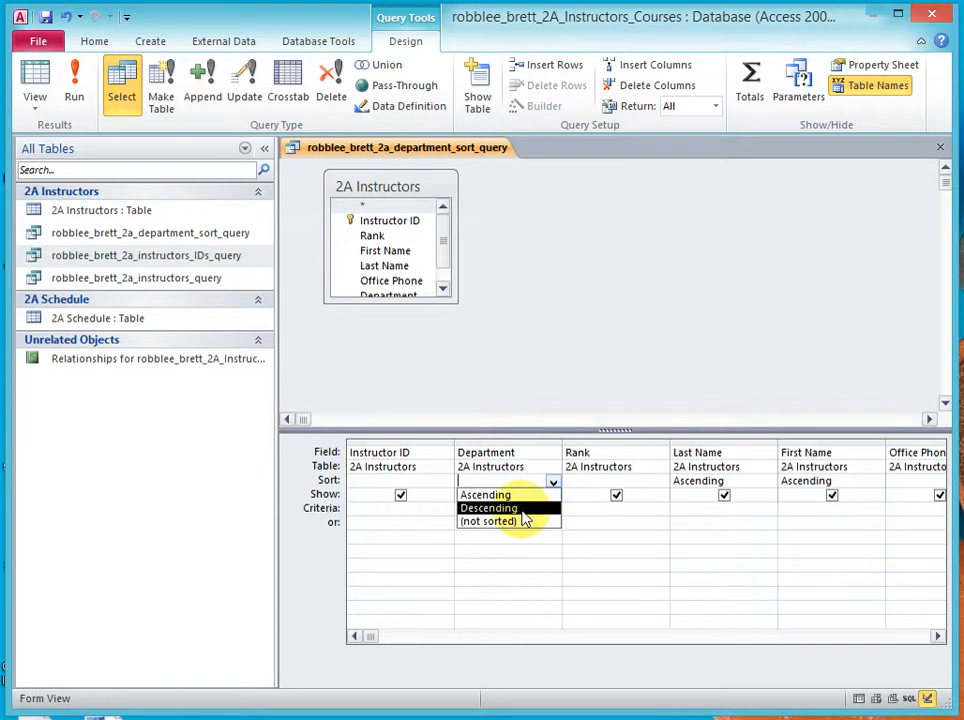
left_click(488, 508)
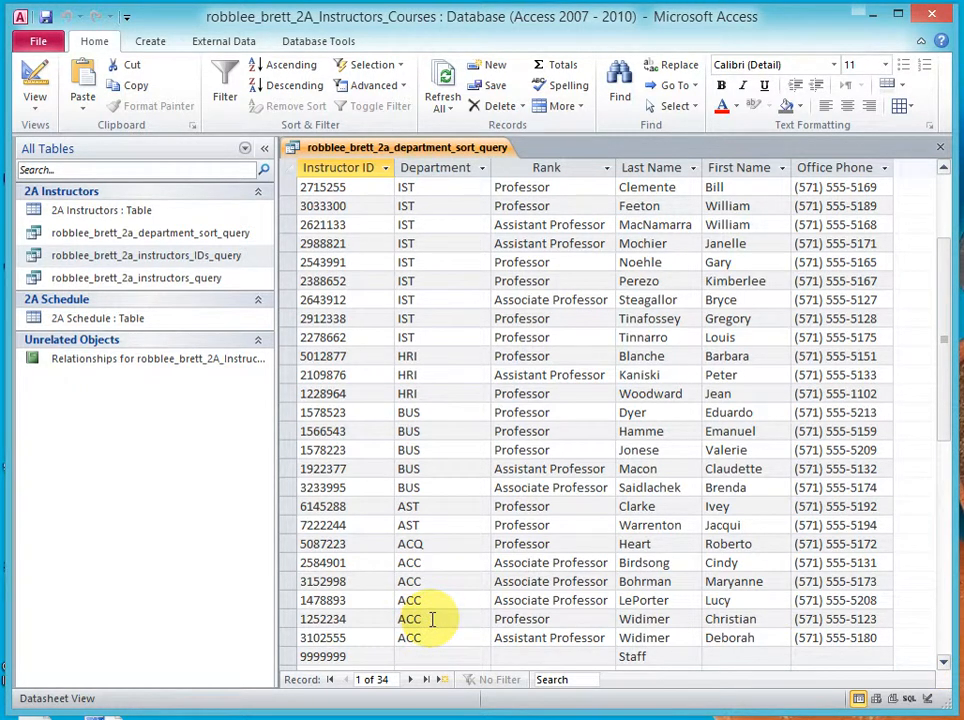
Step: Review the datasheet sorted by Department descending, then Last Name and First Name ascending
left_click(410, 618)
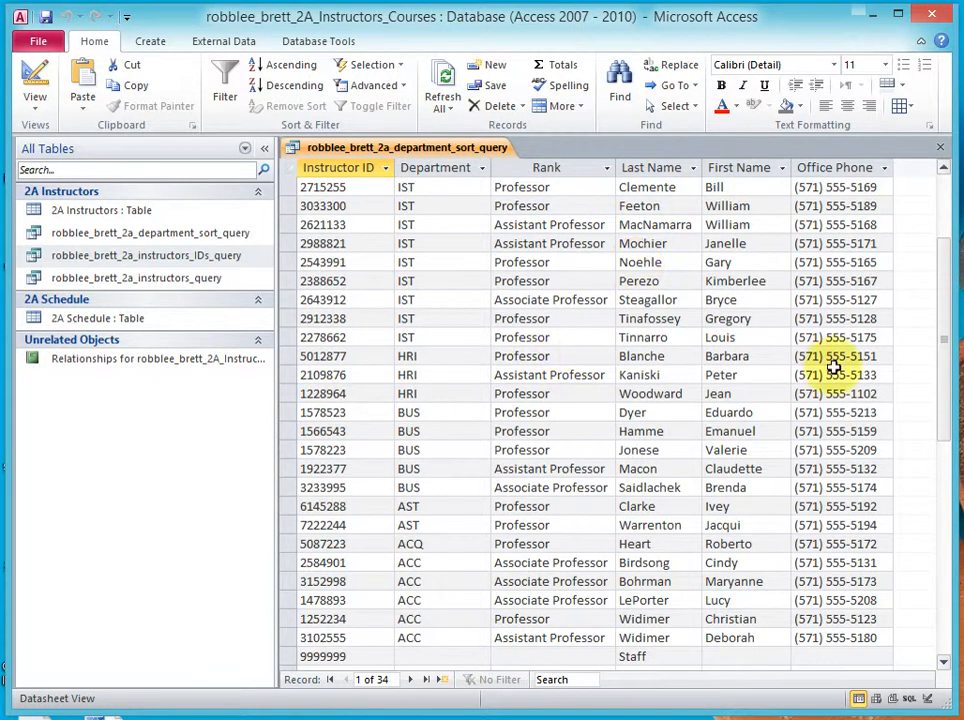
left_click(340, 168)
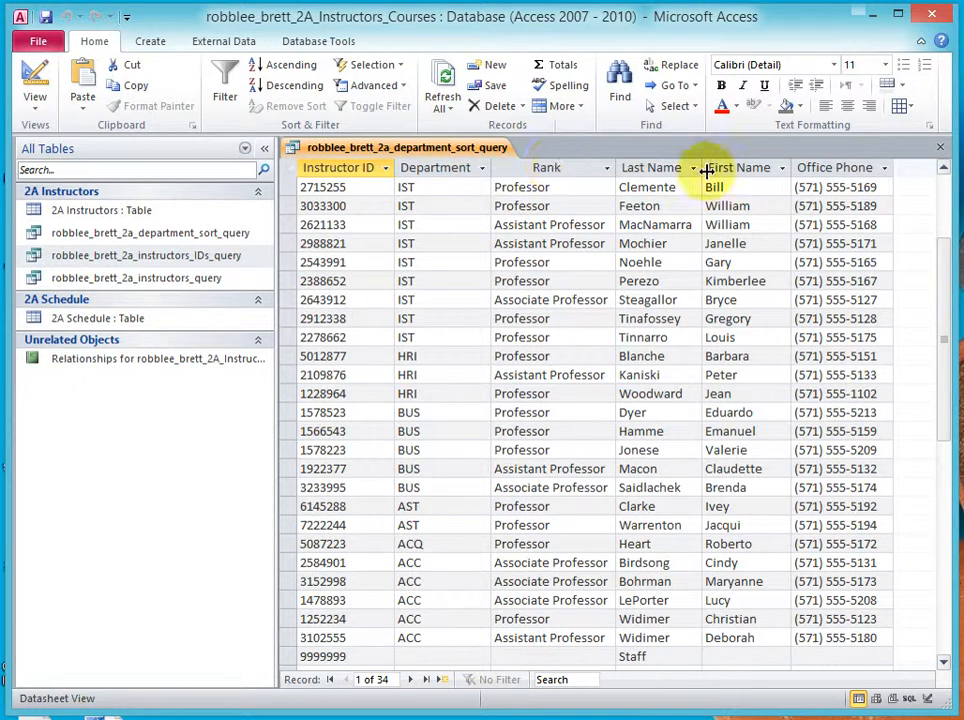
mouse_move(764, 168)
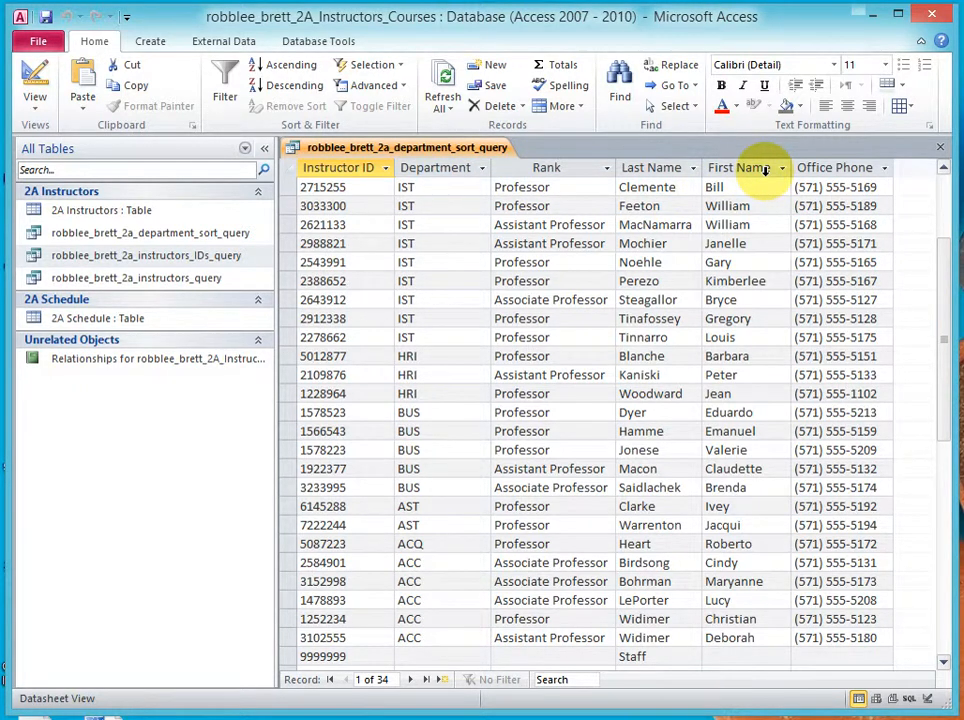